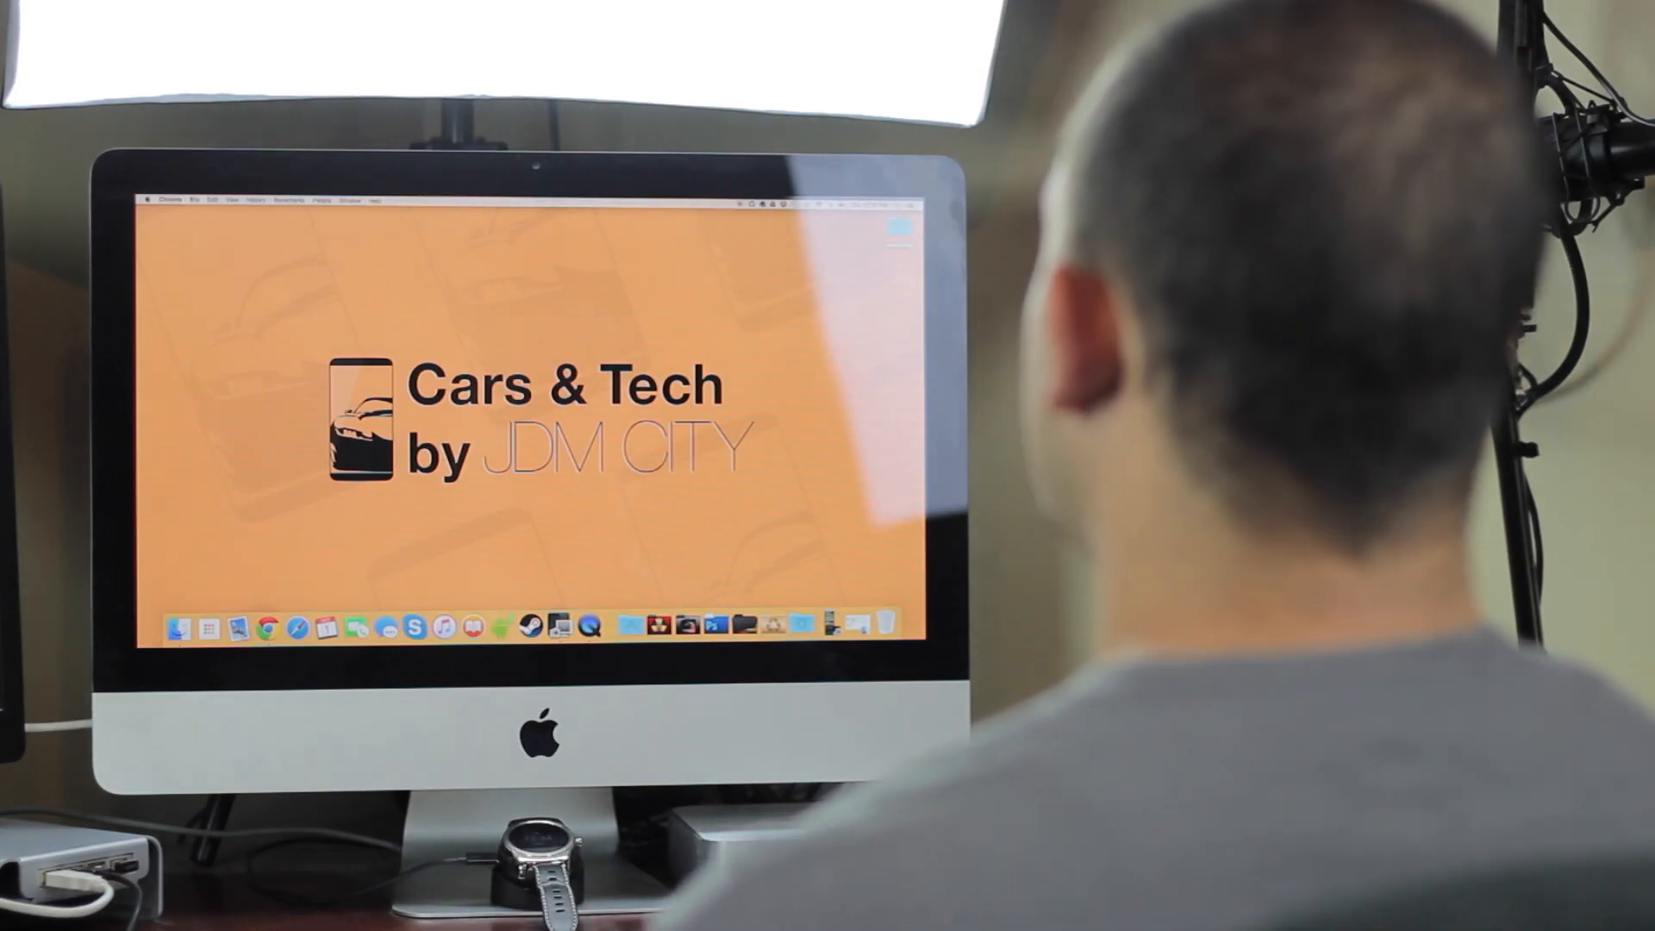
Step: Open a new Chrome window from the File menu
click(195, 201)
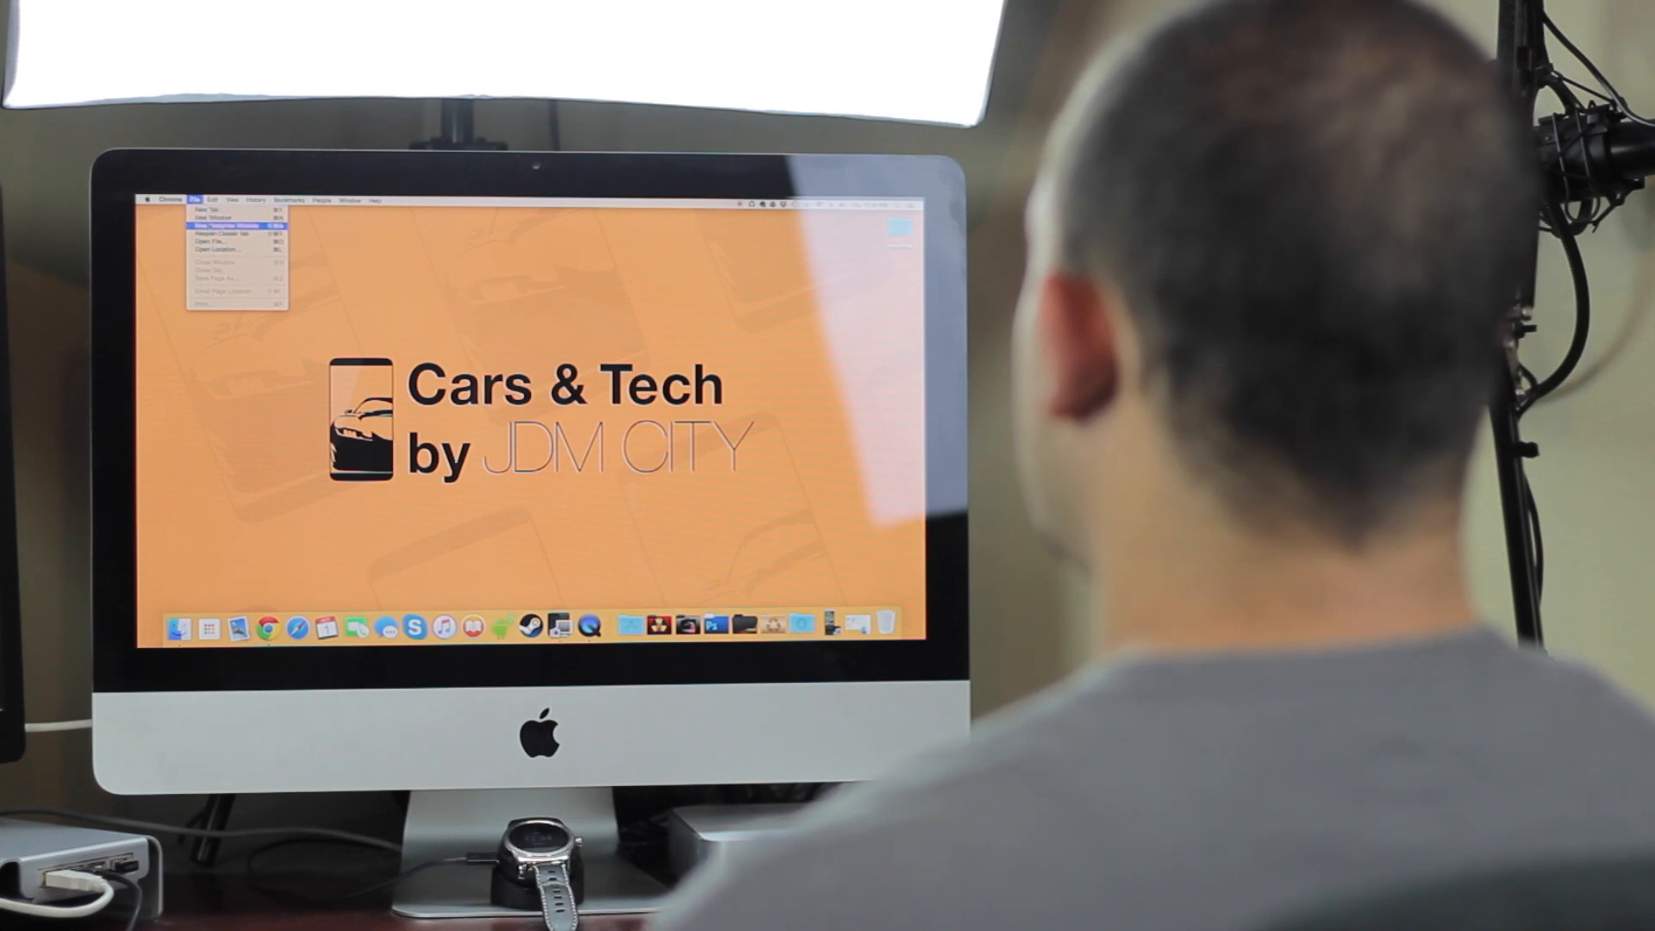
click(220, 226)
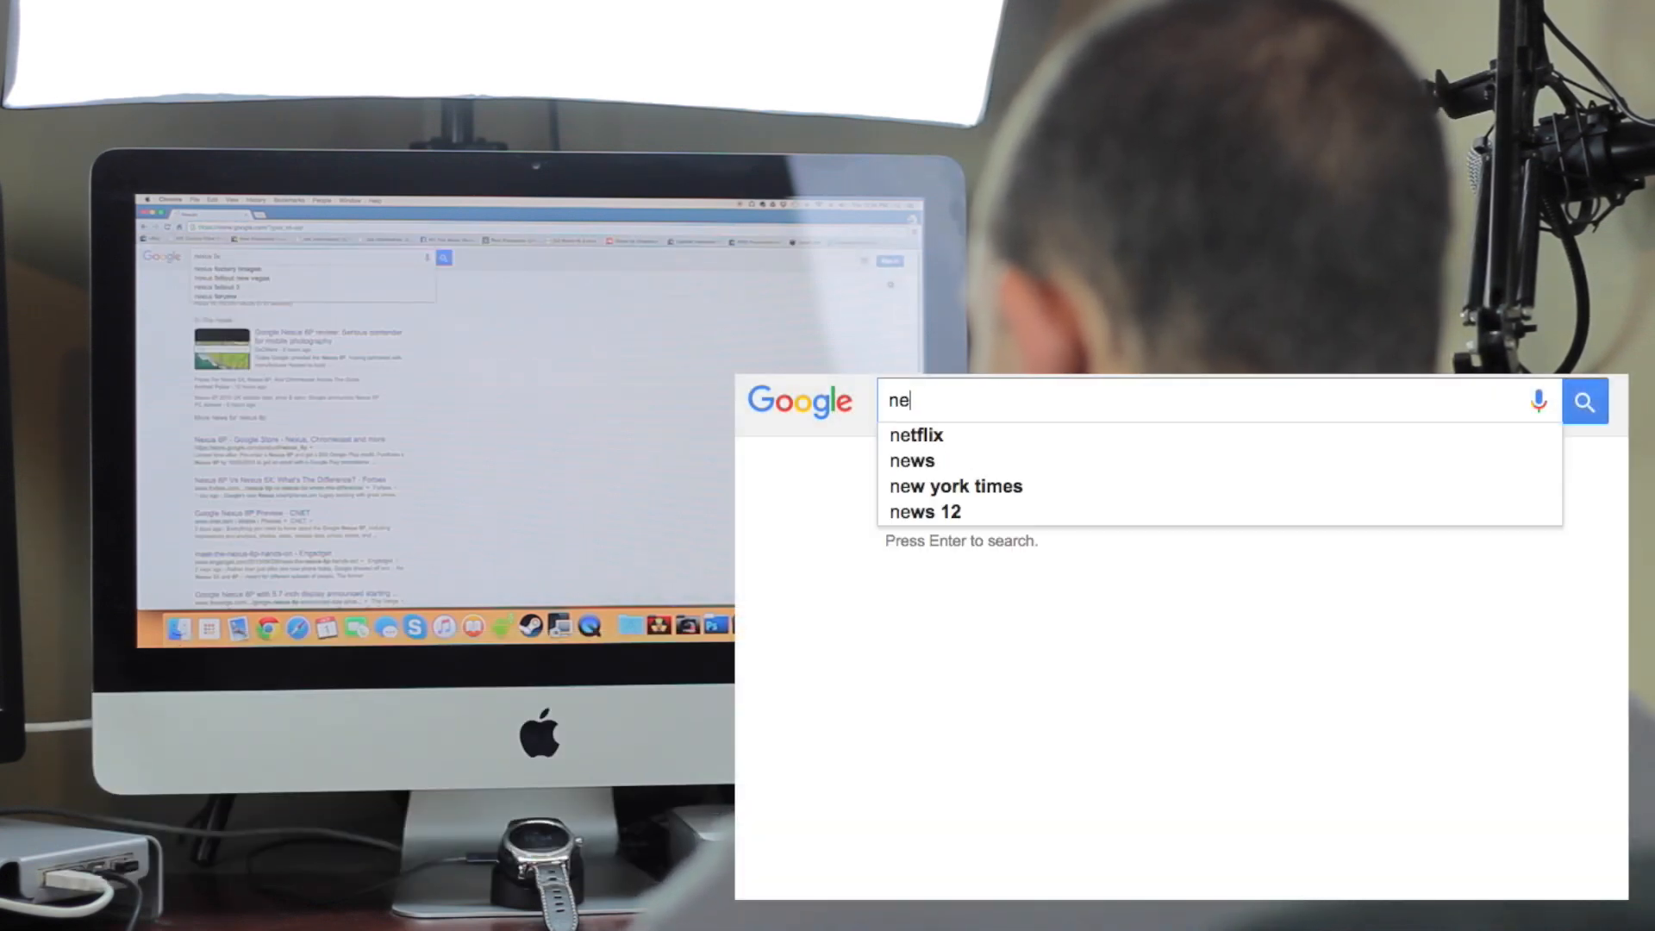
Step: Search Google for 'nexus factory images' via the autocomplete suggestion
text(nexus fact)
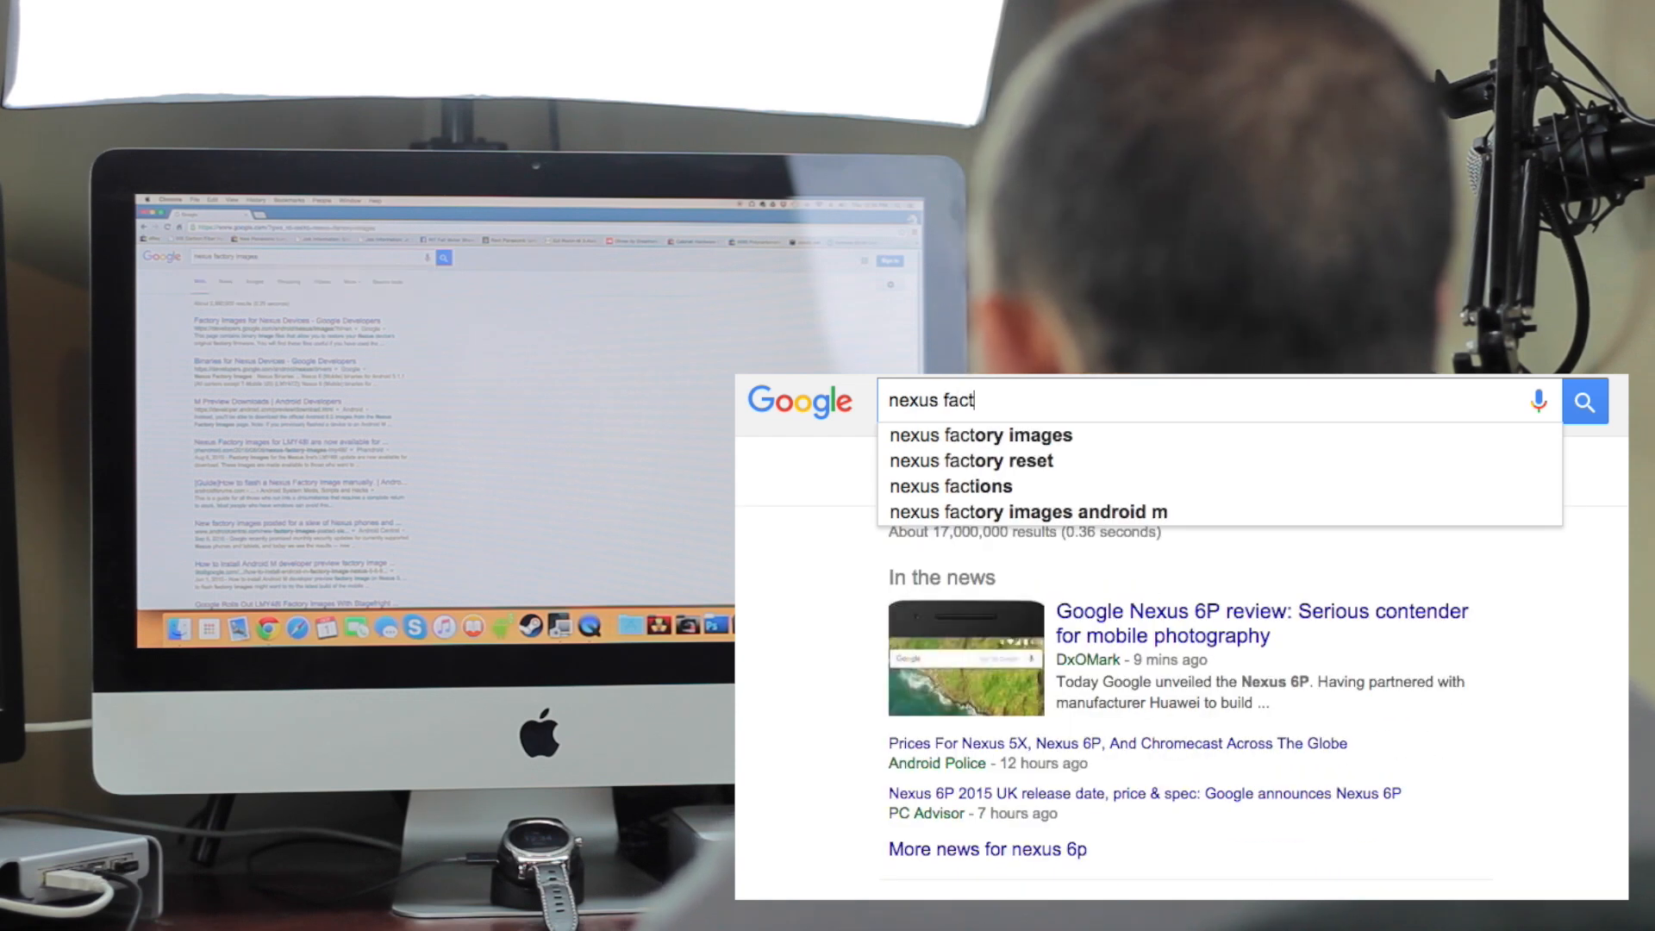
click(979, 434)
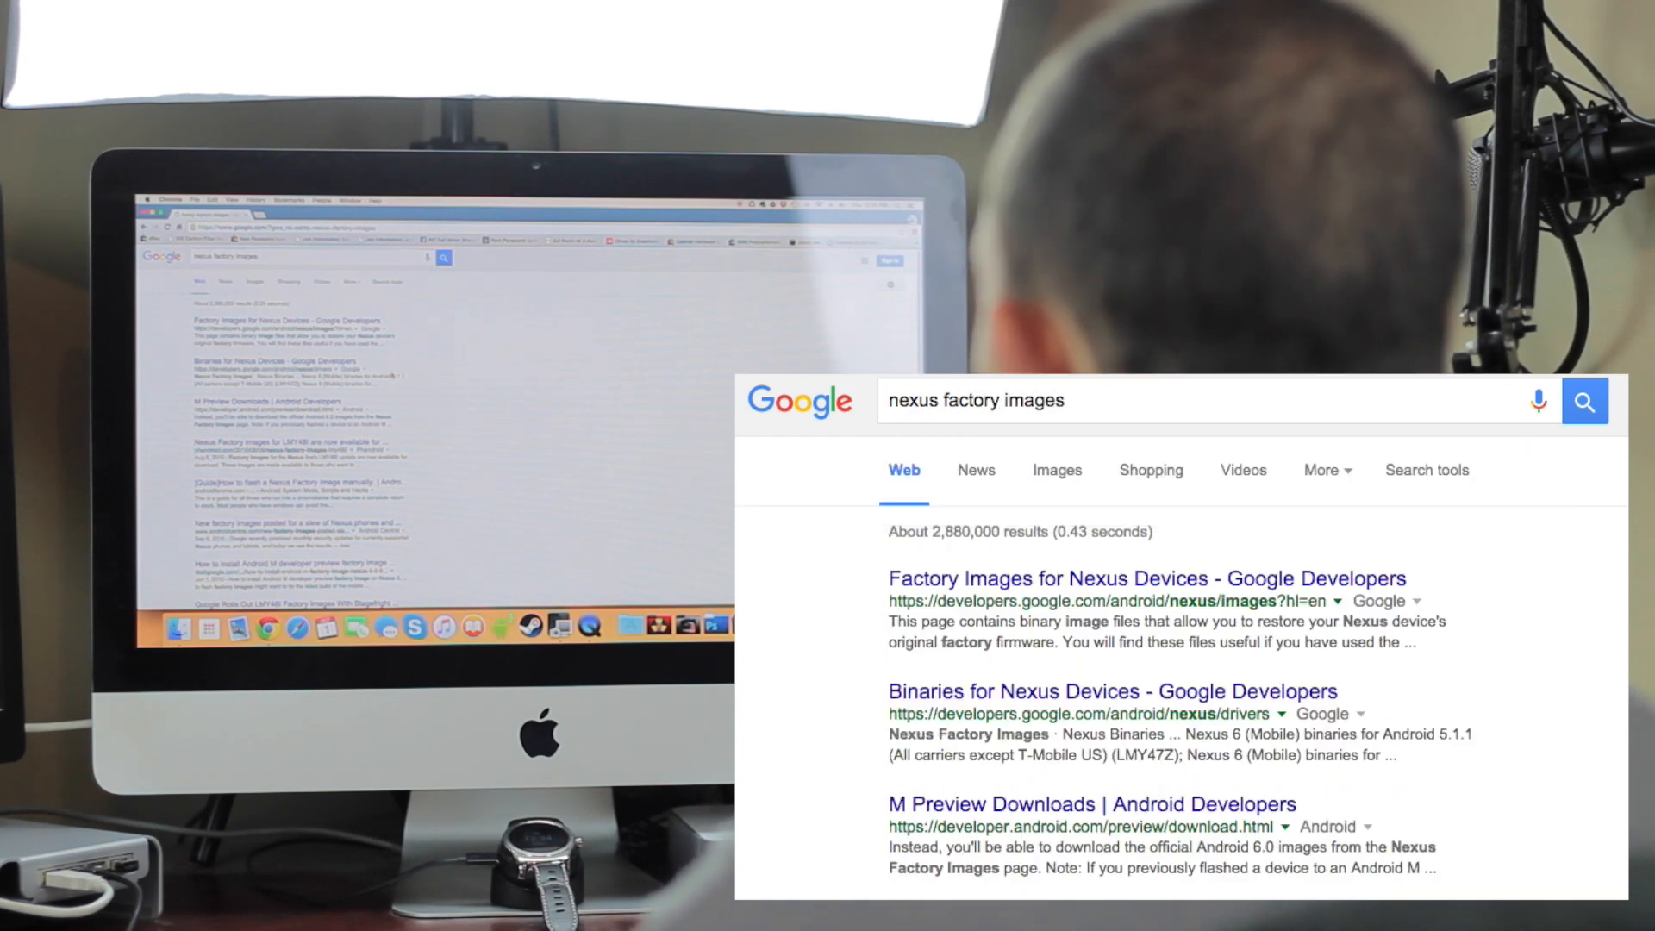